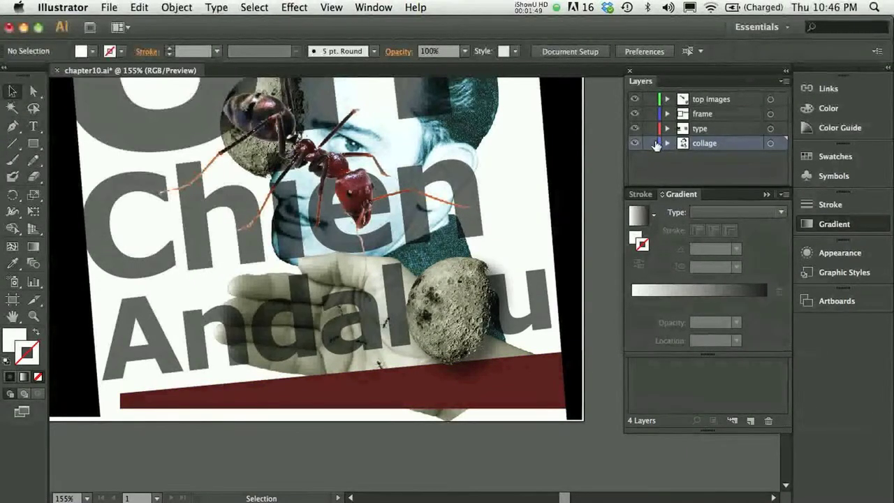
# Expand the collage layer and its chapter08 group, then hide the layers above it
pyautogui.click(668, 143)
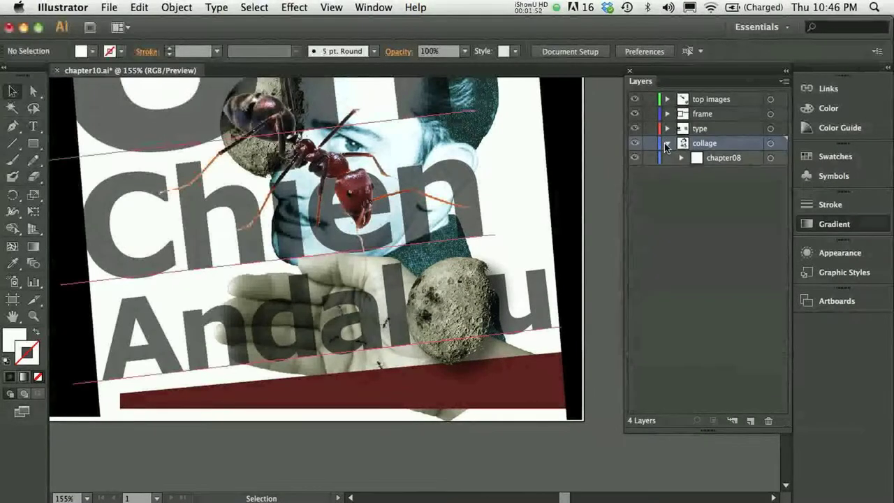
pyautogui.click(681, 157)
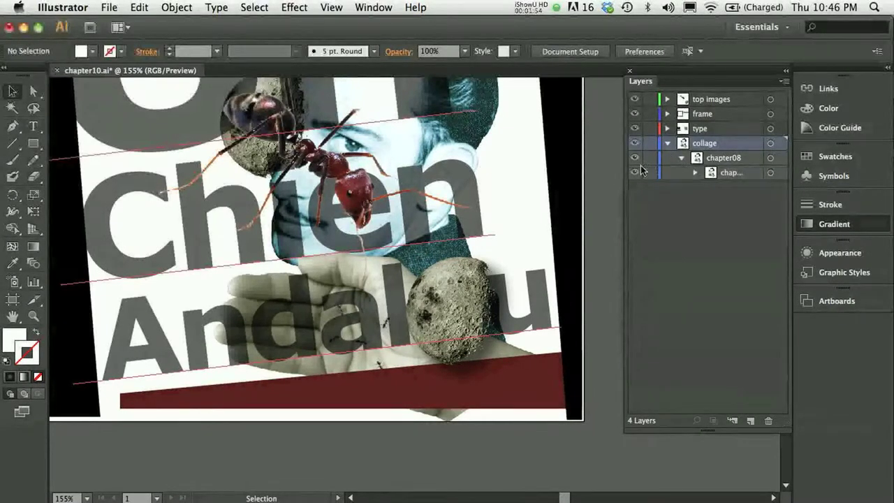
pyautogui.click(634, 158)
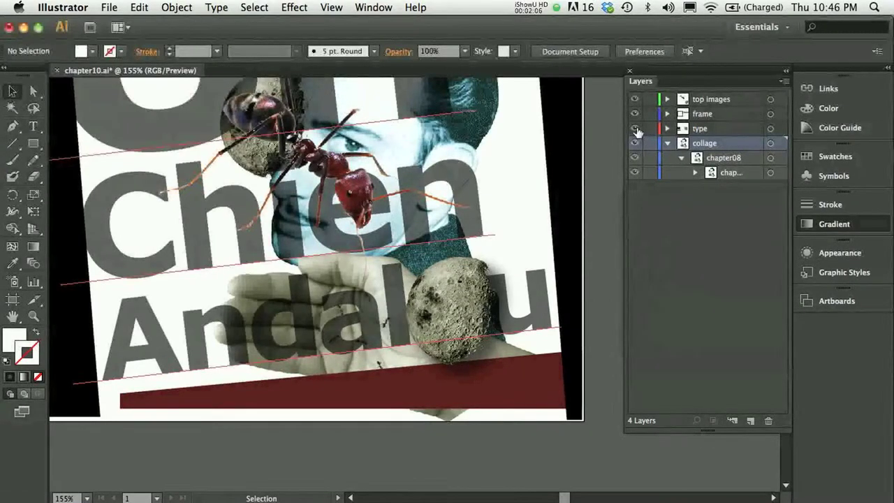
pyautogui.click(634, 128)
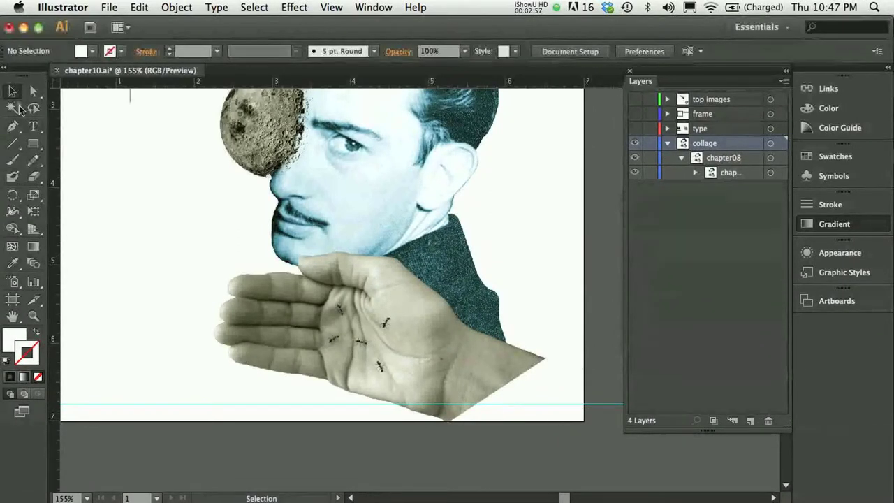
# Choose a bright magenta fill and select the magenta rectangle drawn over the hand
pyautogui.click(12, 126)
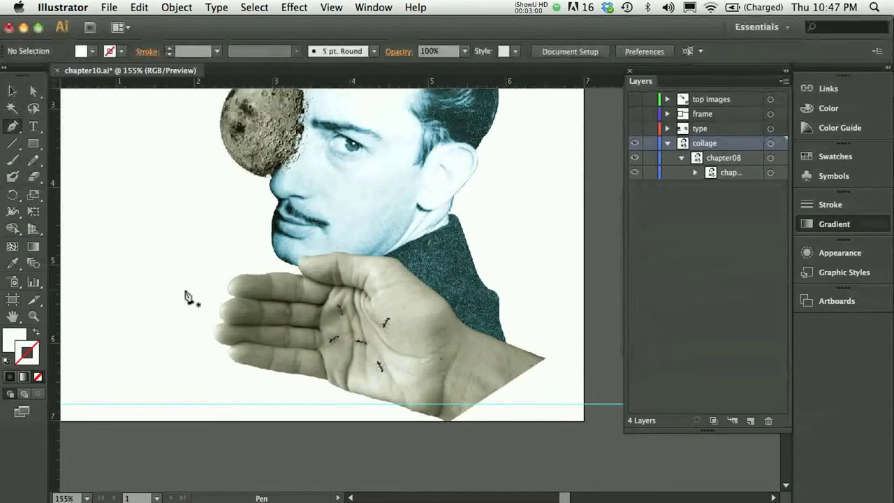
pyautogui.click(807, 108)
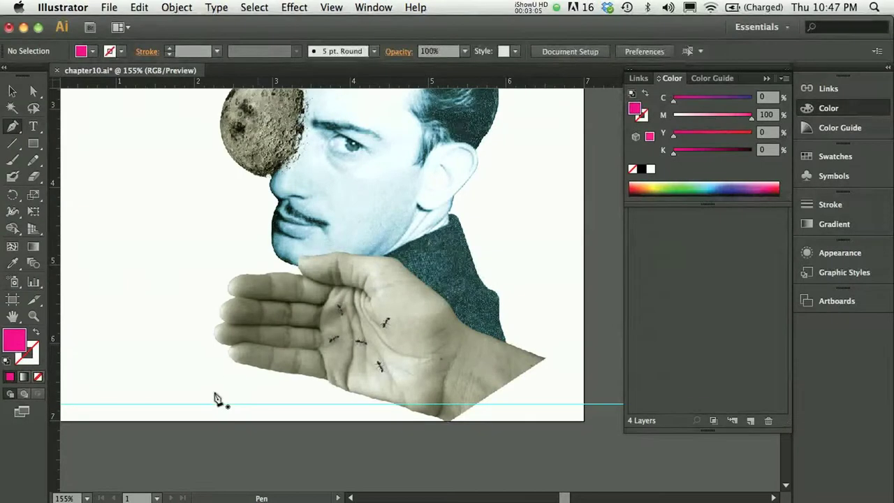
pyautogui.moveTo(198, 407)
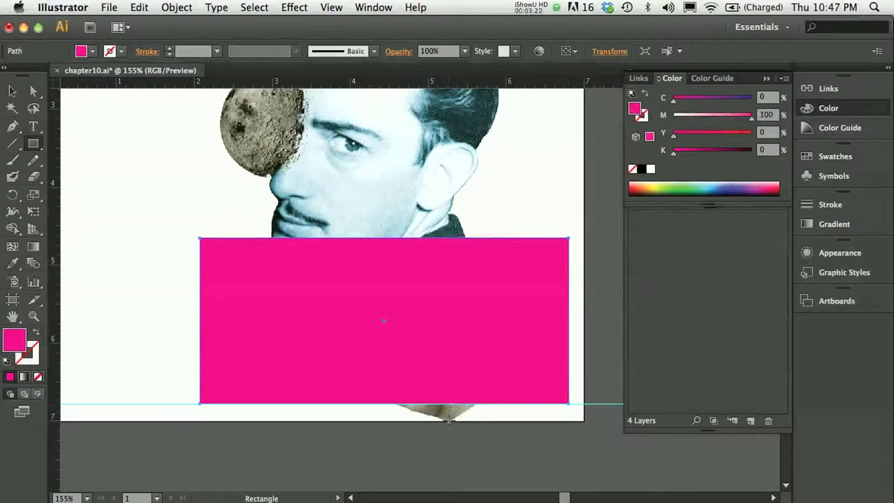
pyautogui.moveTo(397, 324)
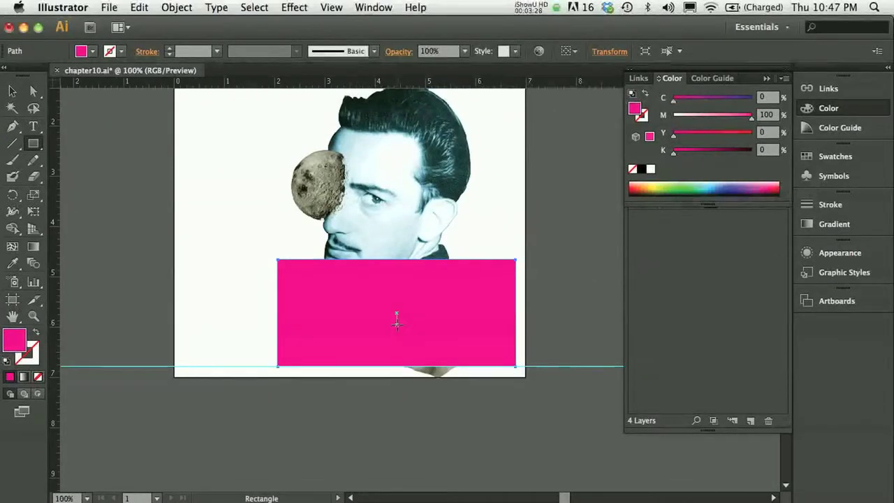
pyautogui.scroll(-3)
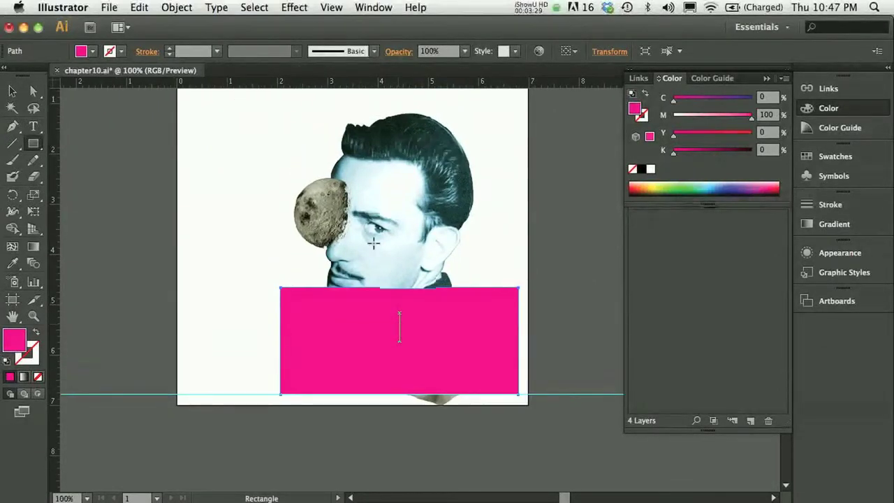
pyautogui.click(400, 342)
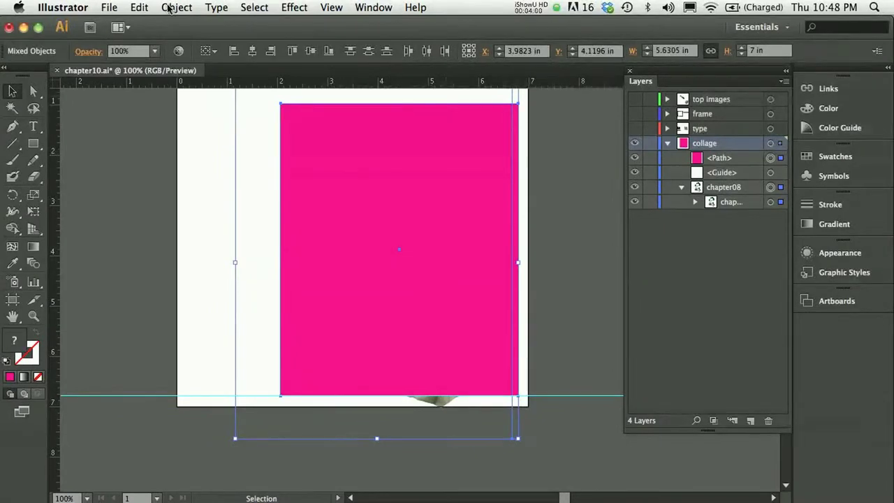
# Make a clipping mask from the magenta rectangle via Object > Clipping Mask > Make
pyautogui.click(176, 7)
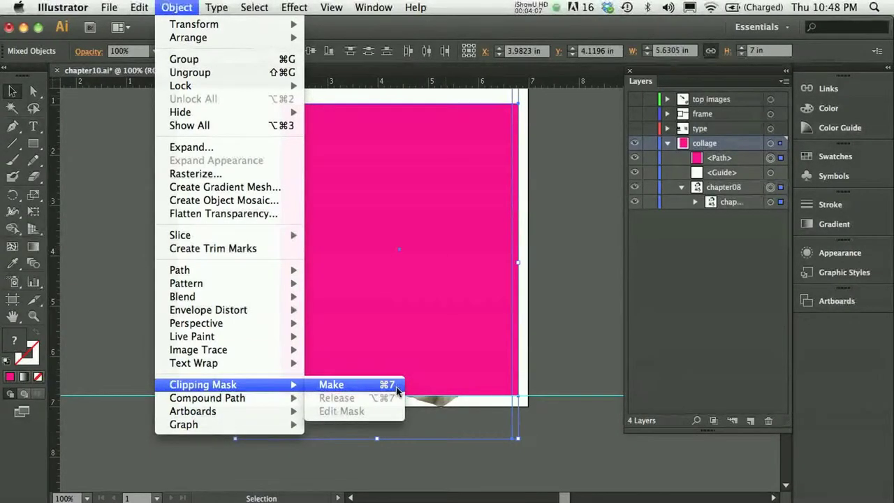
pyautogui.click(331, 384)
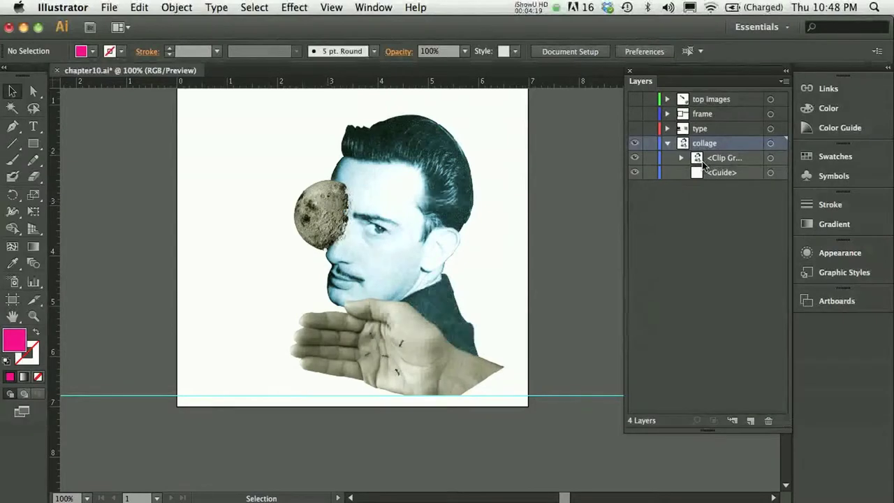
# Release the clipping mask from the collage's clip group via Object > Clipping Mask > Release
pyautogui.click(682, 156)
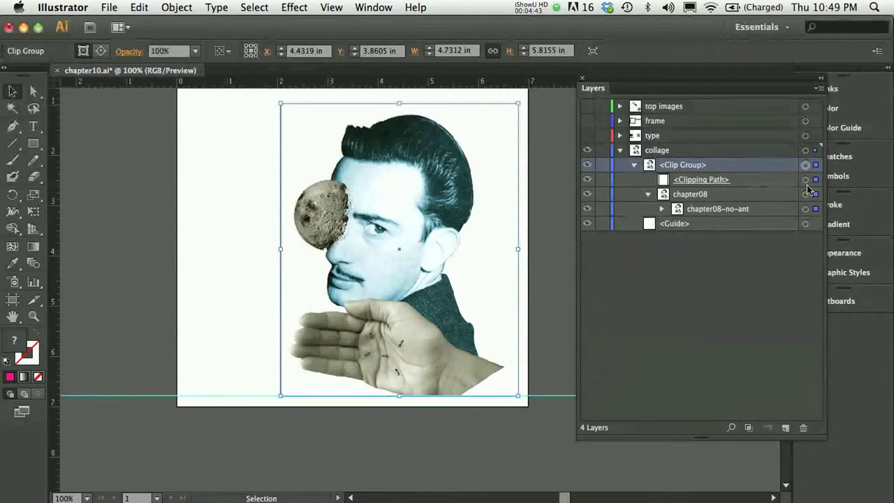
pyautogui.click(176, 7)
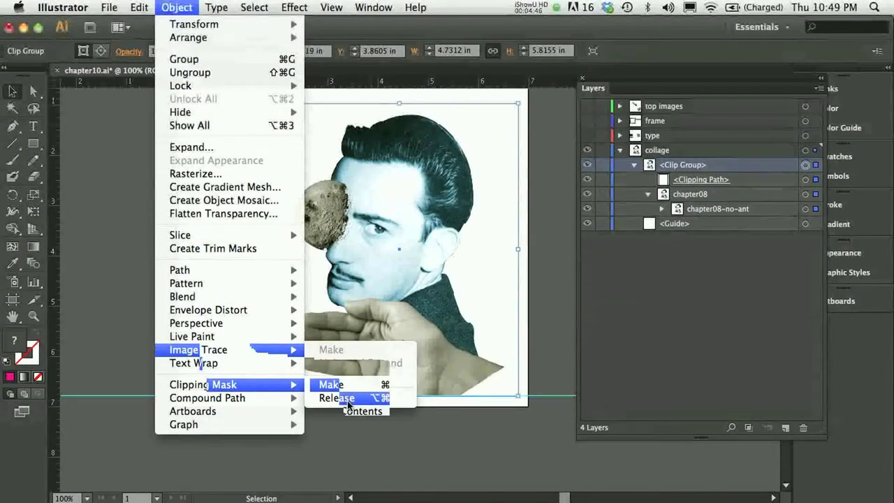
pyautogui.click(335, 397)
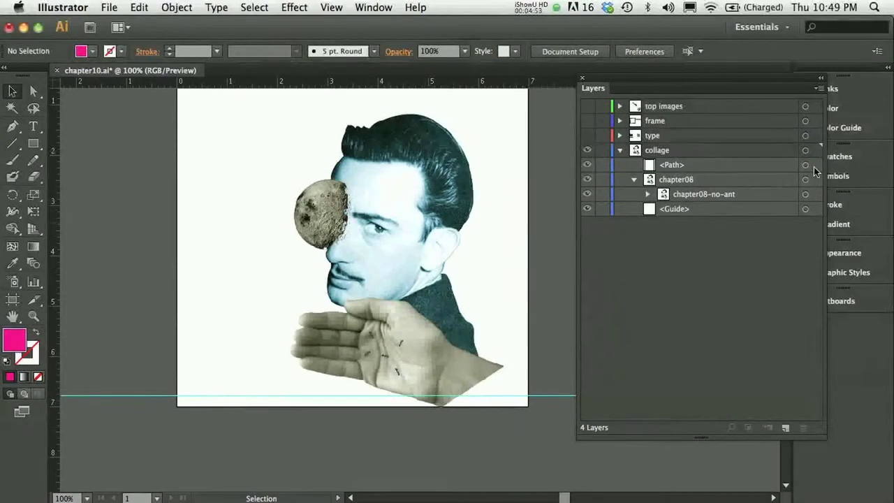
pyautogui.click(806, 165)
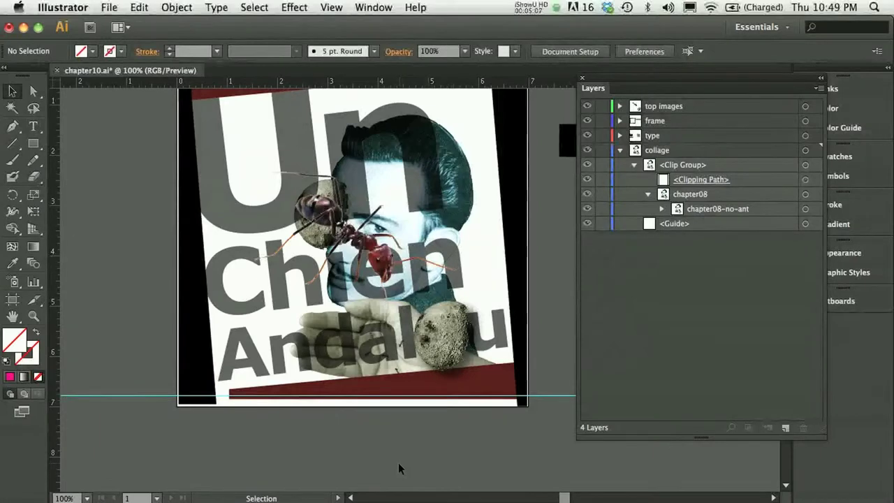
# Remake the clipping mask on the collage so the full composition shows
pyautogui.click(34, 93)
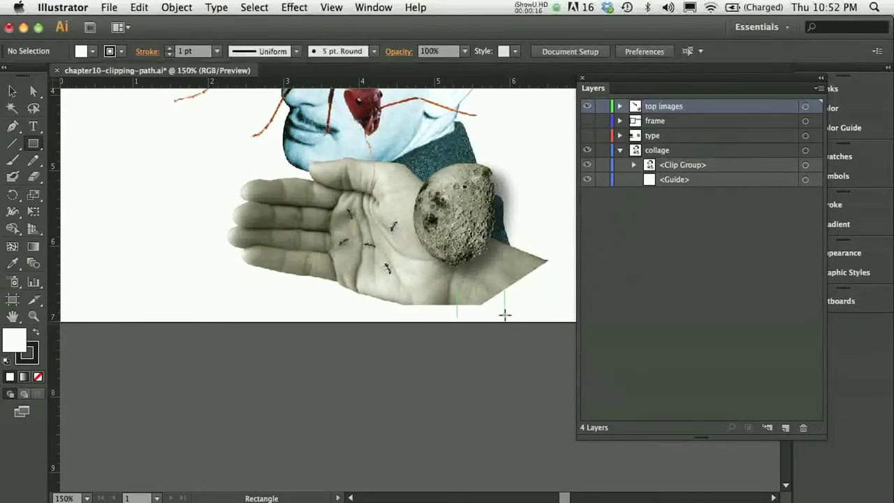
# Draw a thin white strip below the hand's bottom edge and deselect to check it
pyautogui.moveTo(454, 302); pyautogui.dragTo(506, 320)
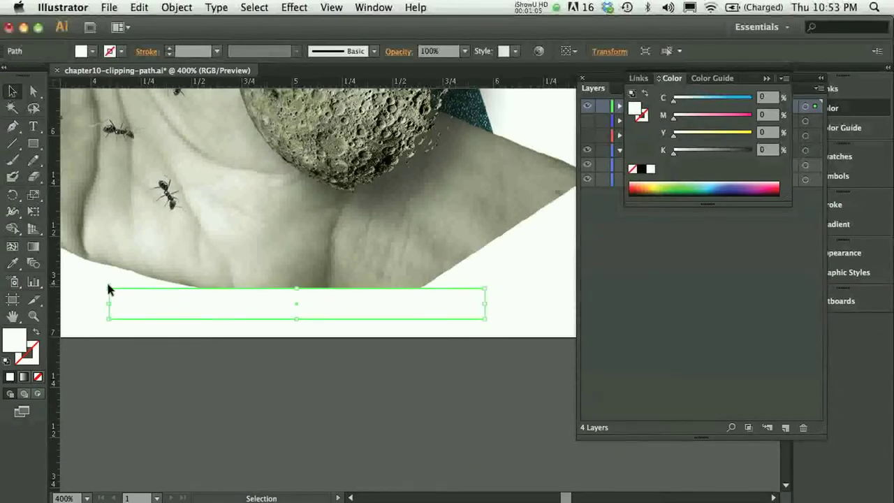
pyautogui.click(138, 405)
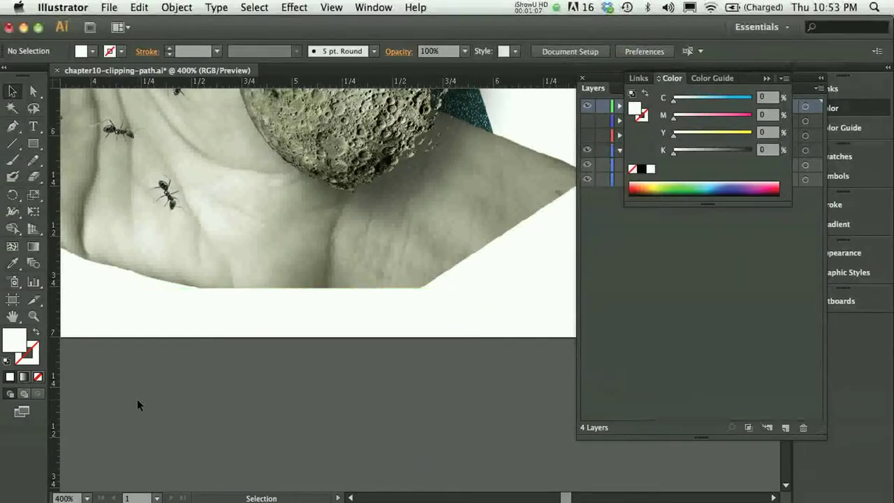